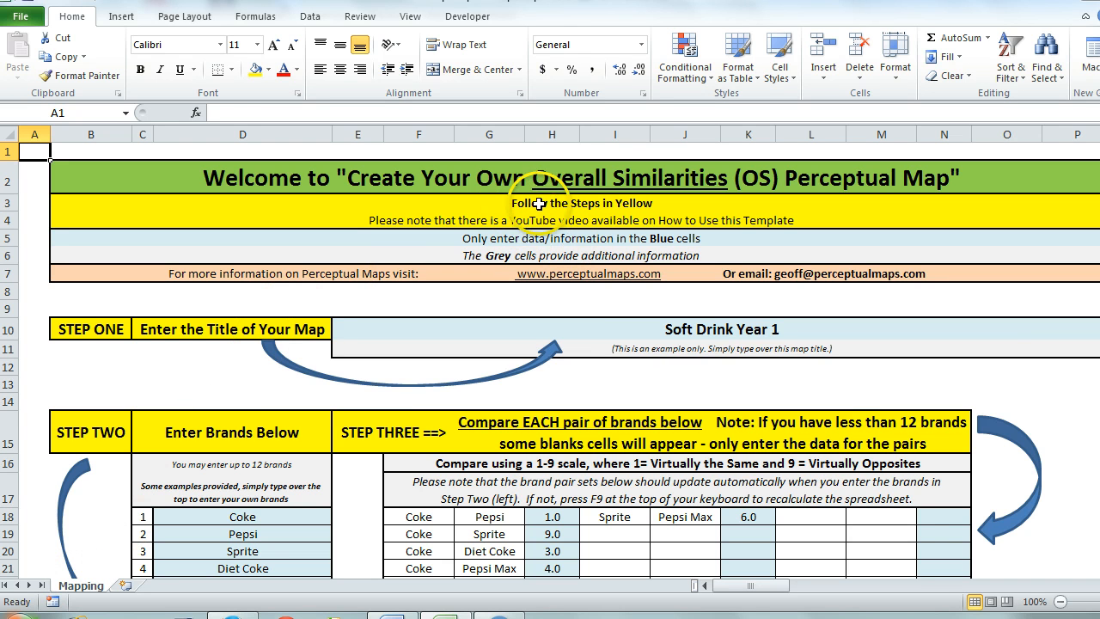
mouse_move(651, 209)
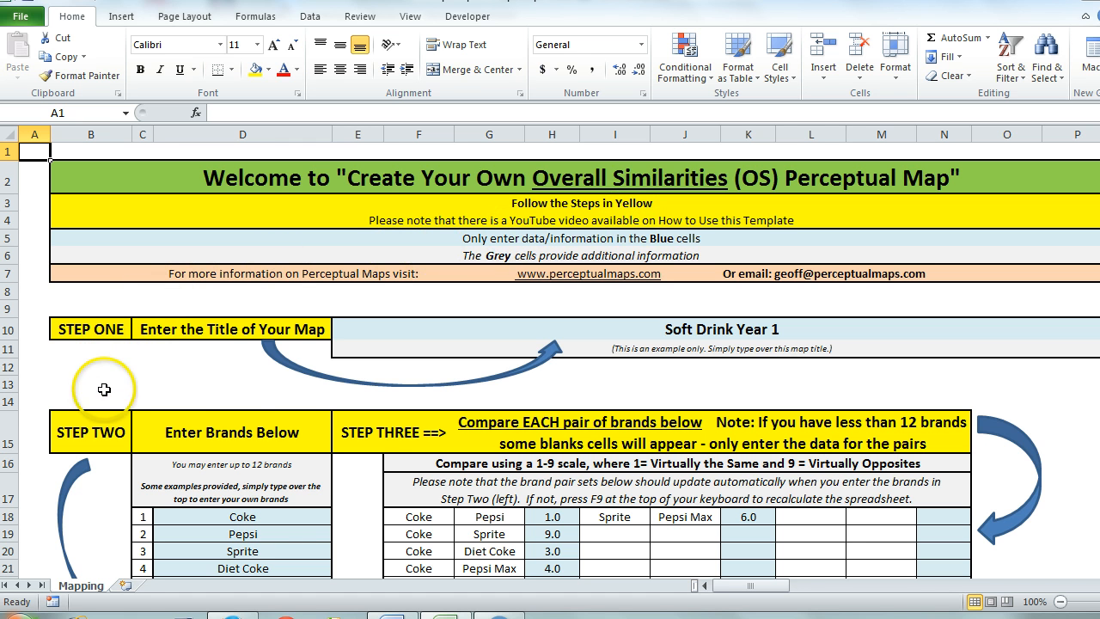
mouse_move(378, 423)
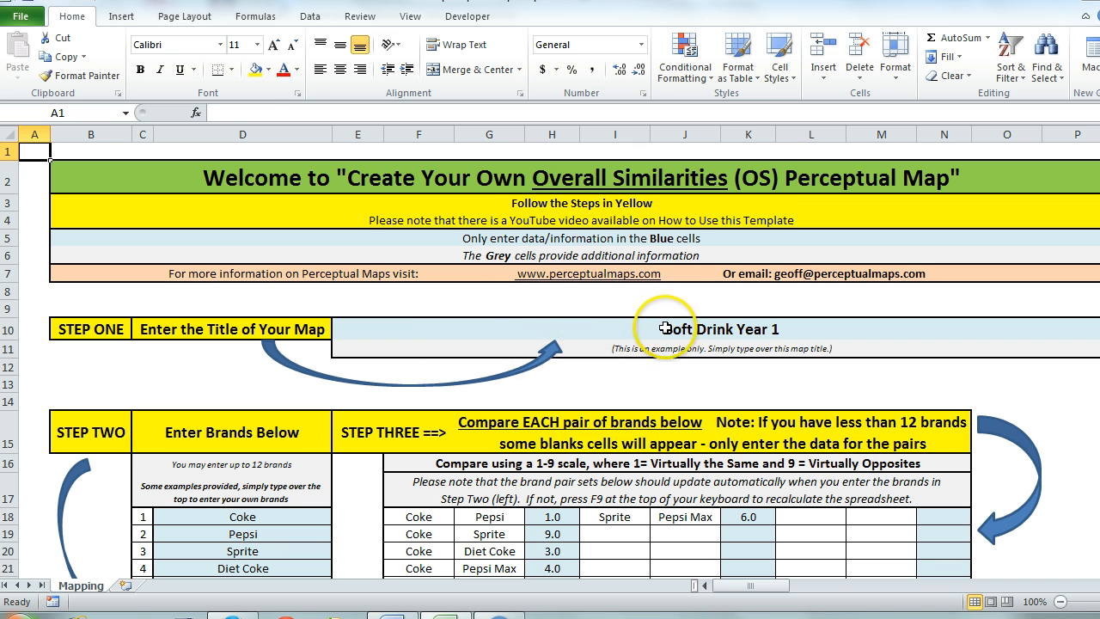
Select the map title cell E10 to edit 'Soft Drink Year 1'
click(664, 328)
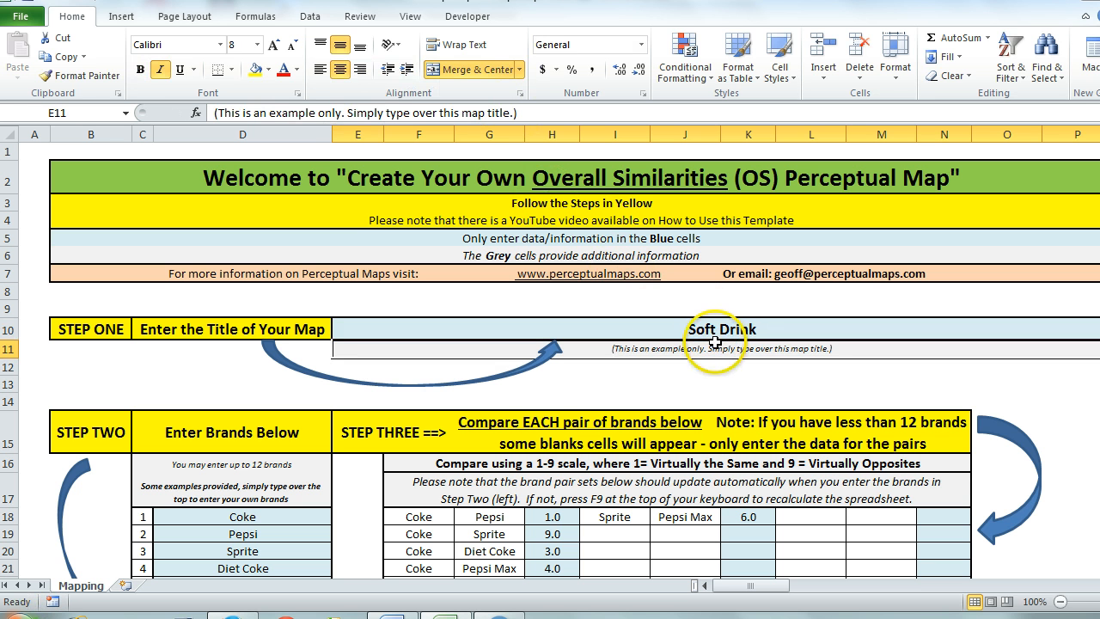
scroll(down, 3)
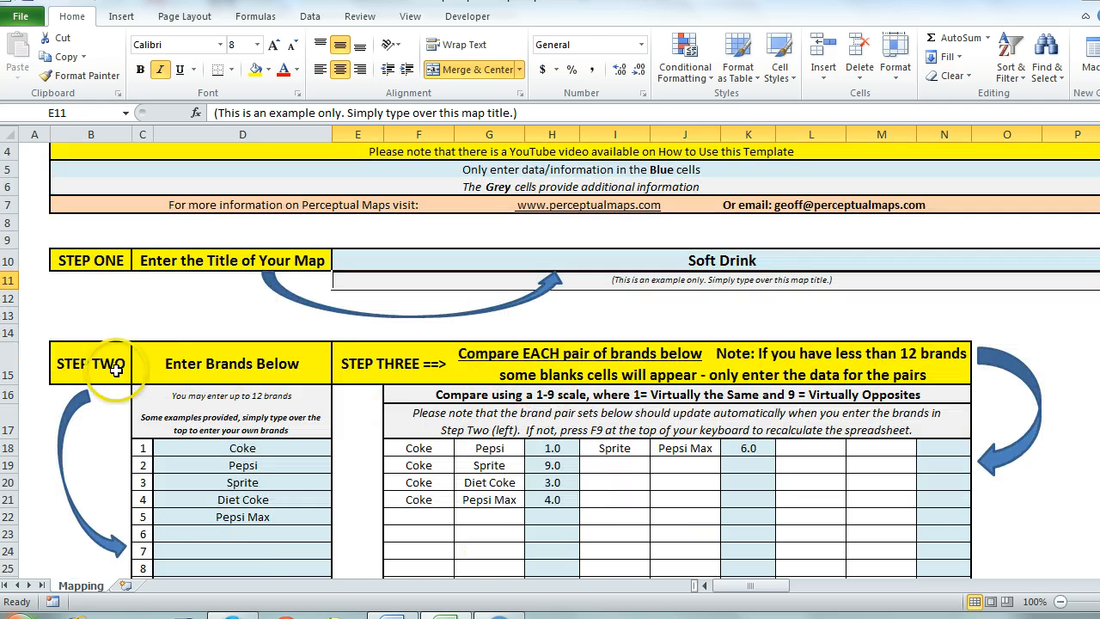
scroll(down, 3)
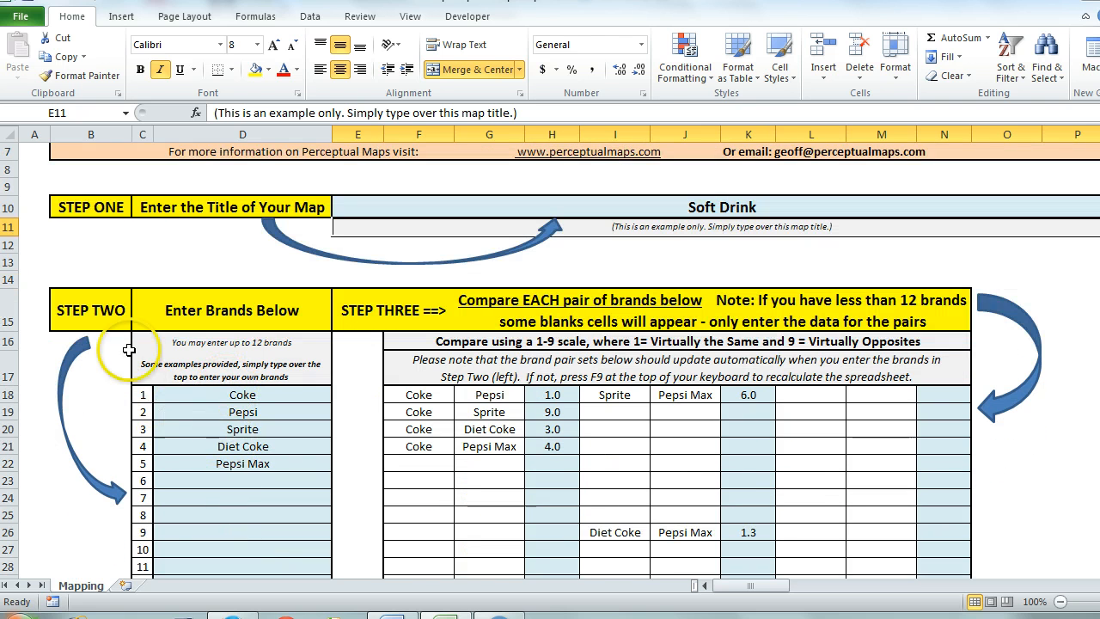
scroll(down, 3)
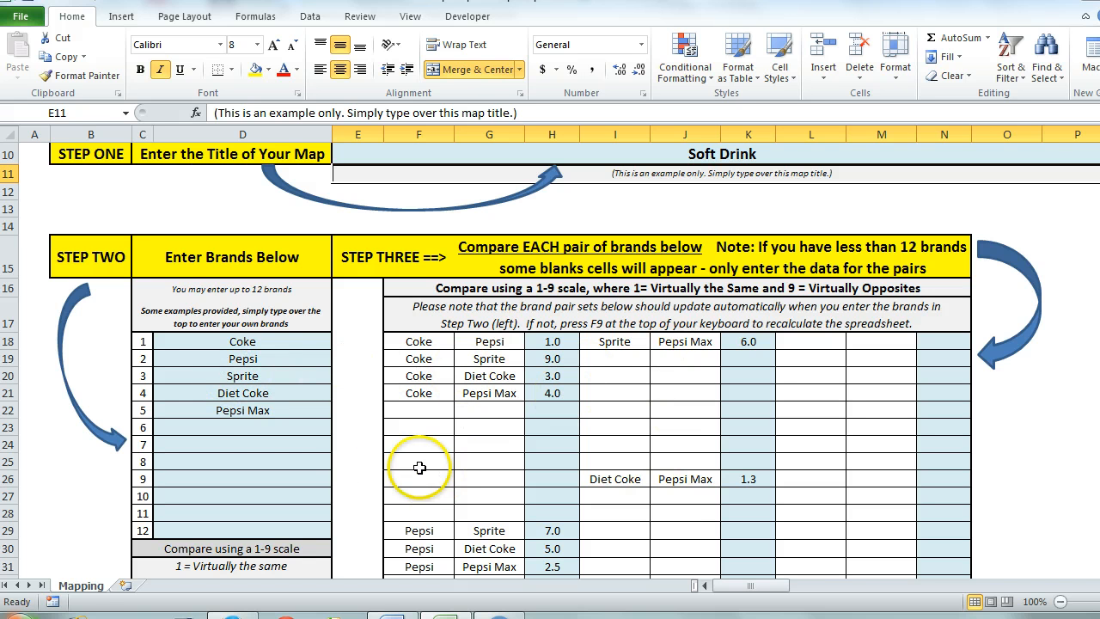
mouse_move(143, 493)
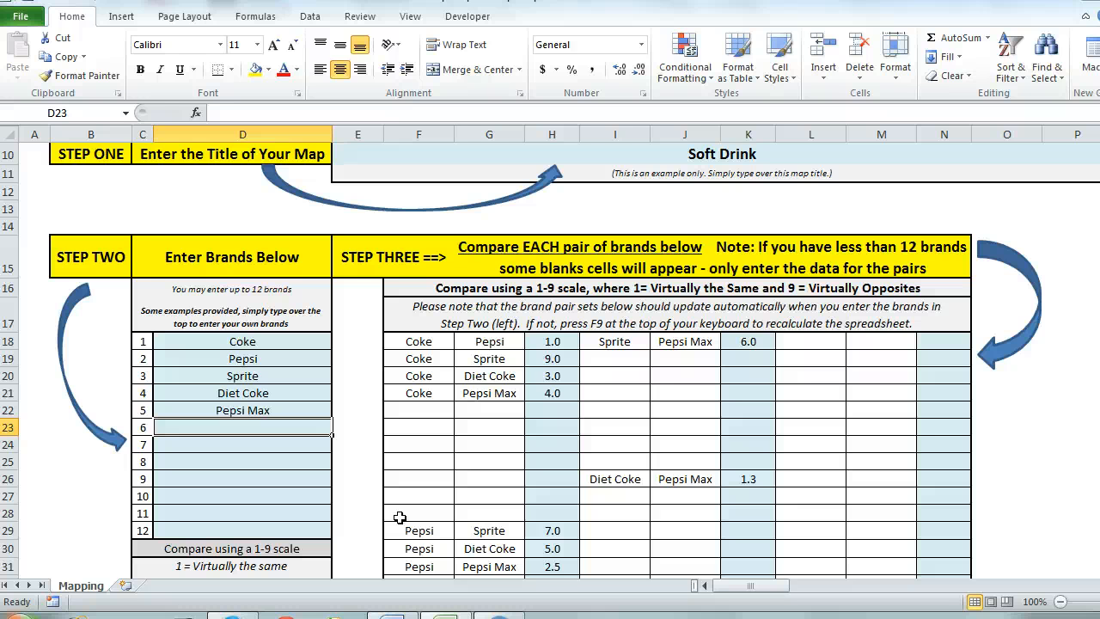
Enter 'Coke Zero' in D23 and recalculate so its brand pairs appear
text(Coke Zero)
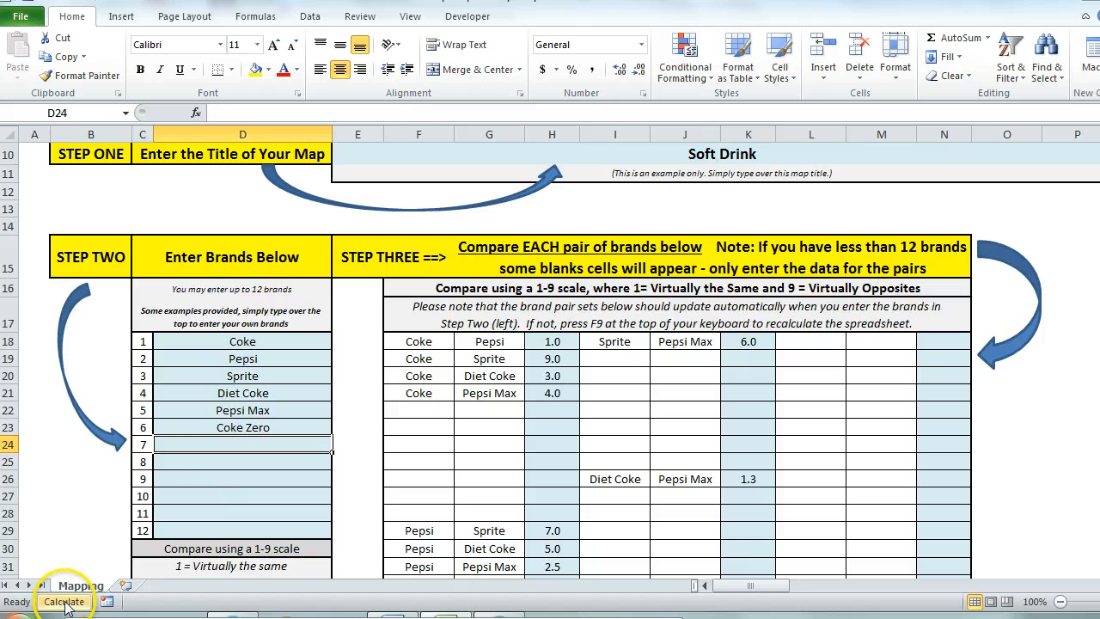
click(64, 601)
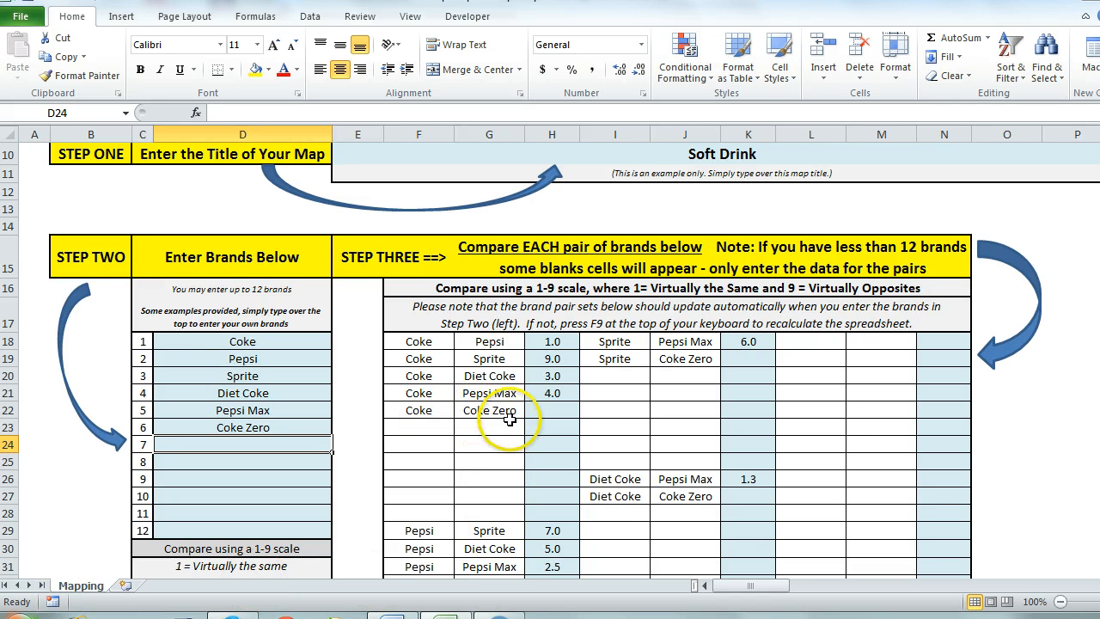
scroll(down, 3)
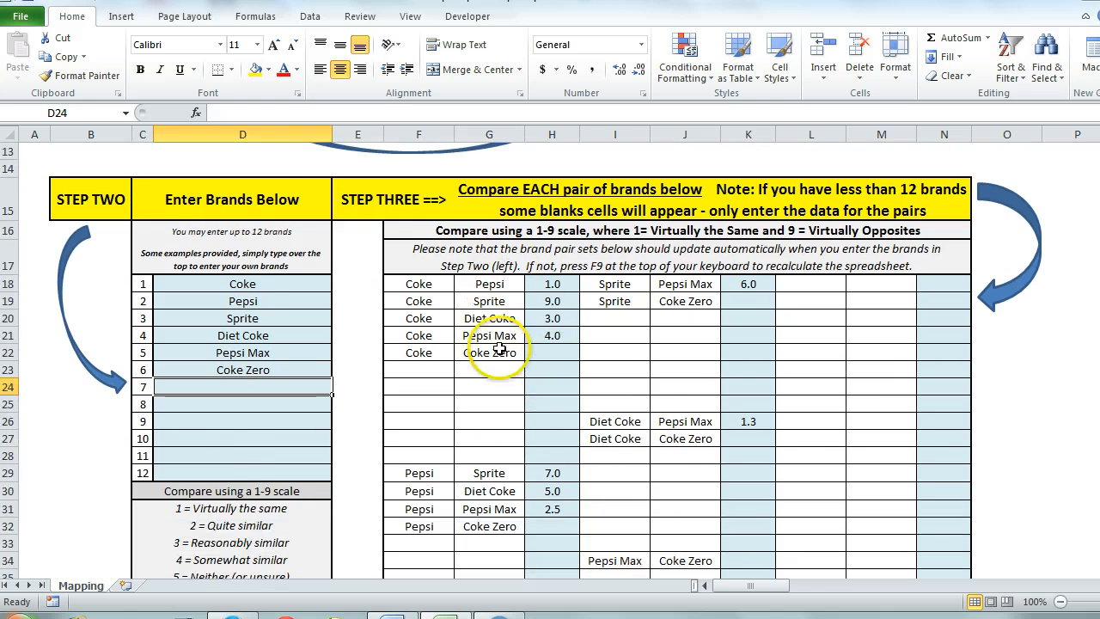
scroll(down, 3)
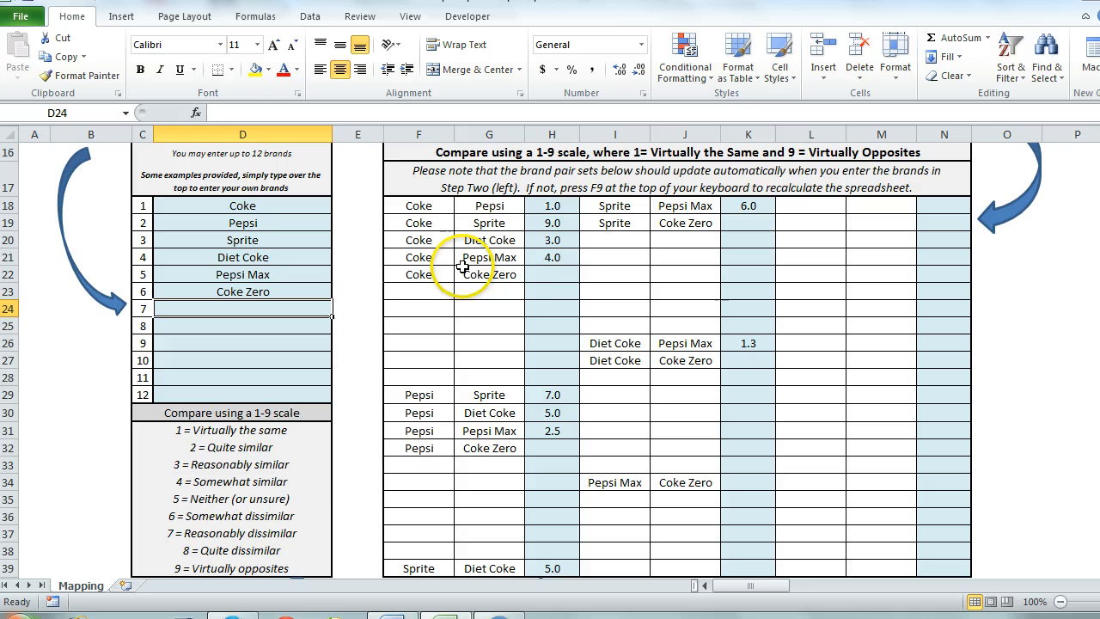
Score Coke Zero's pairs: Coke 2.0, Pepsi 5.0, Sprite 8.0, Diet Coke 1.0, Pepsi Max 1.5
click(552, 274)
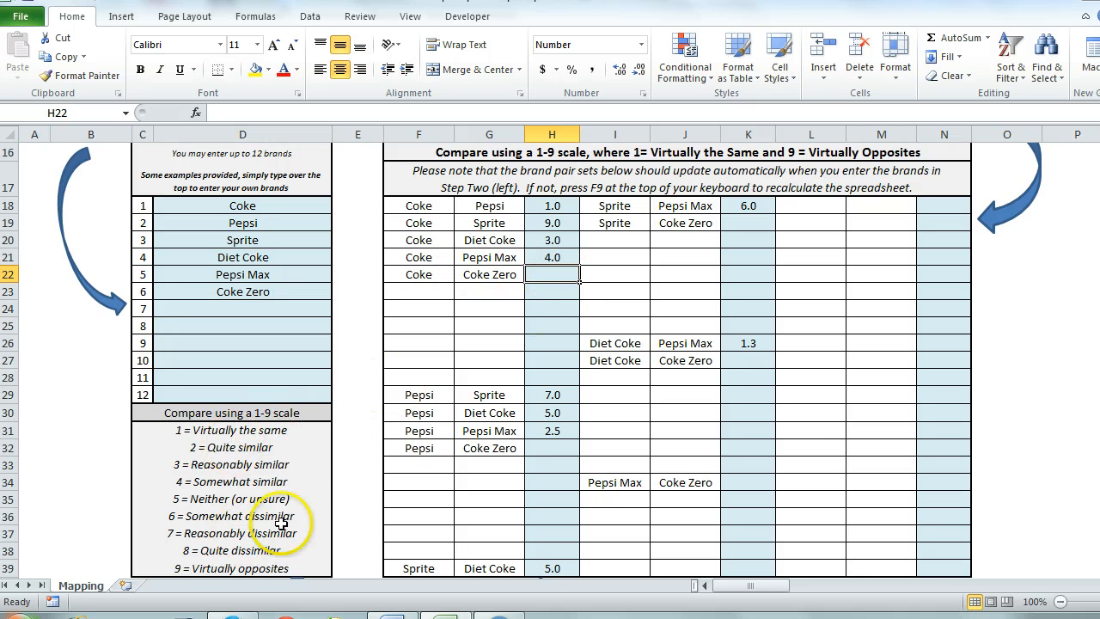
text(2.0)
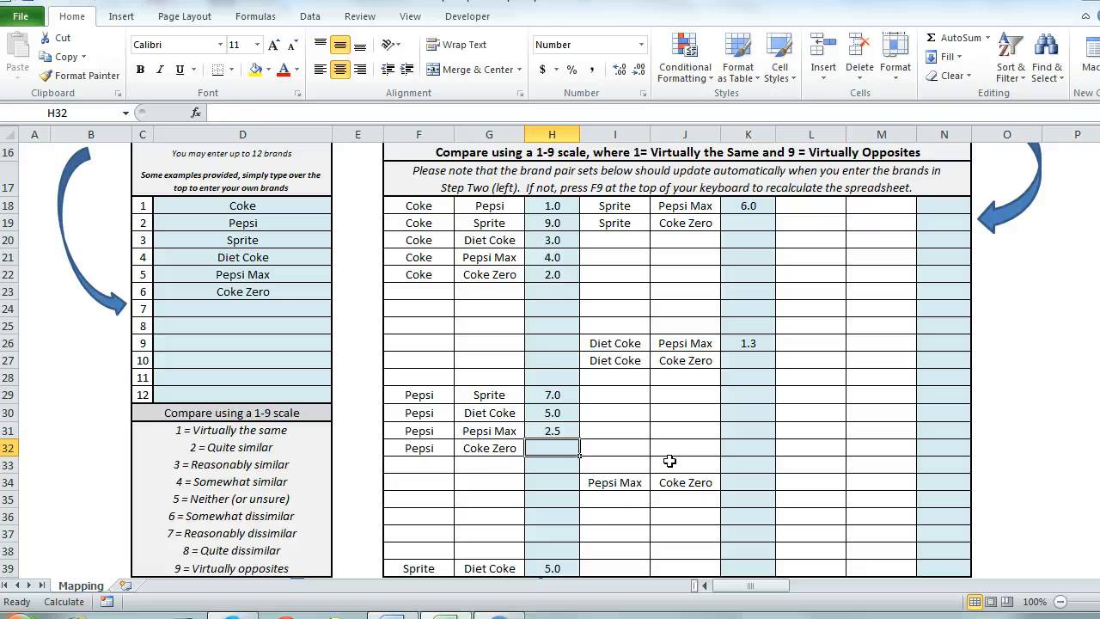
text(5.0)
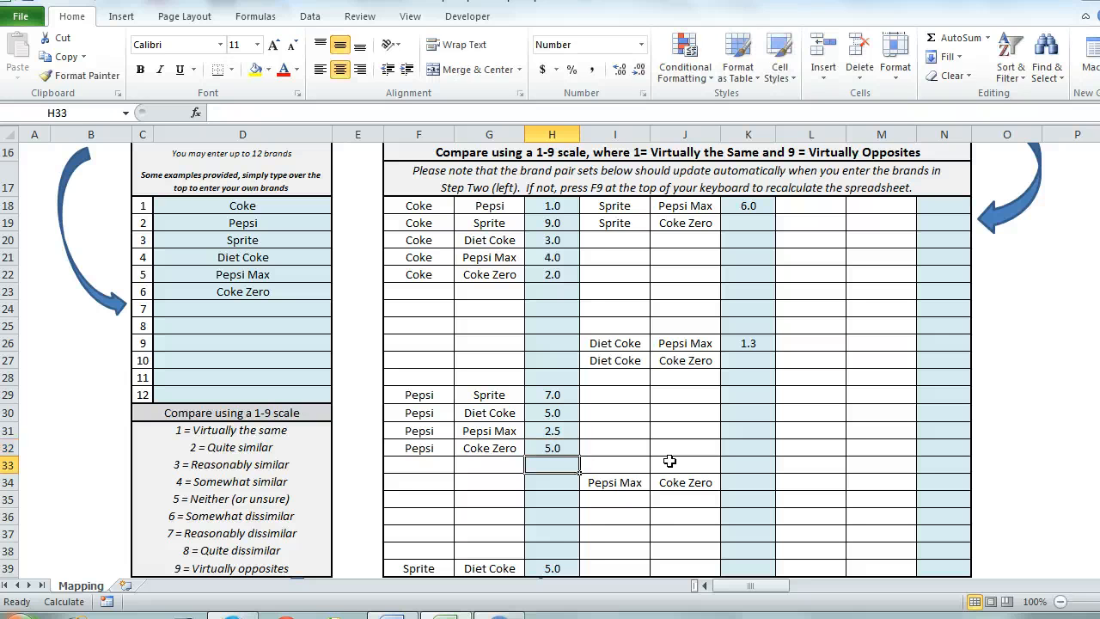
click(747, 223)
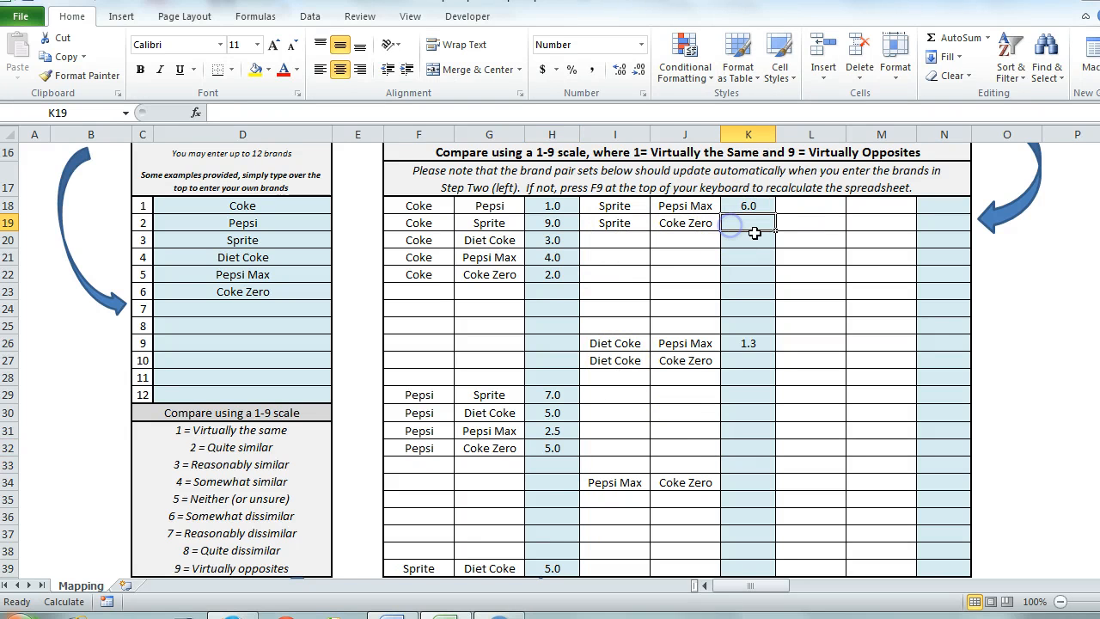
text(8.0)
click(748, 360)
text(1)
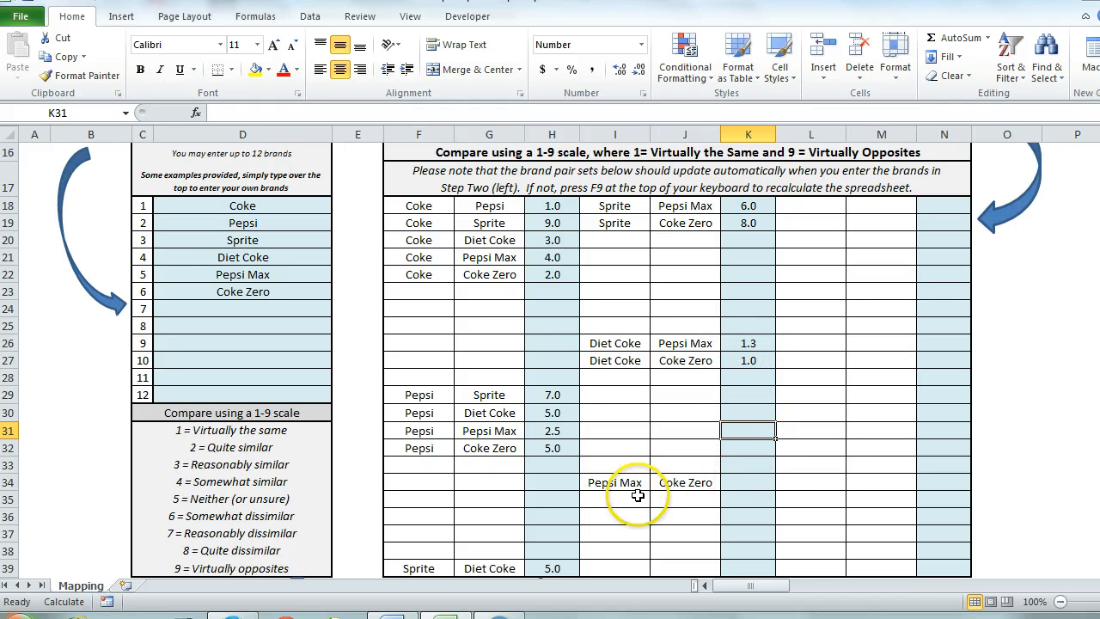
click(747, 482)
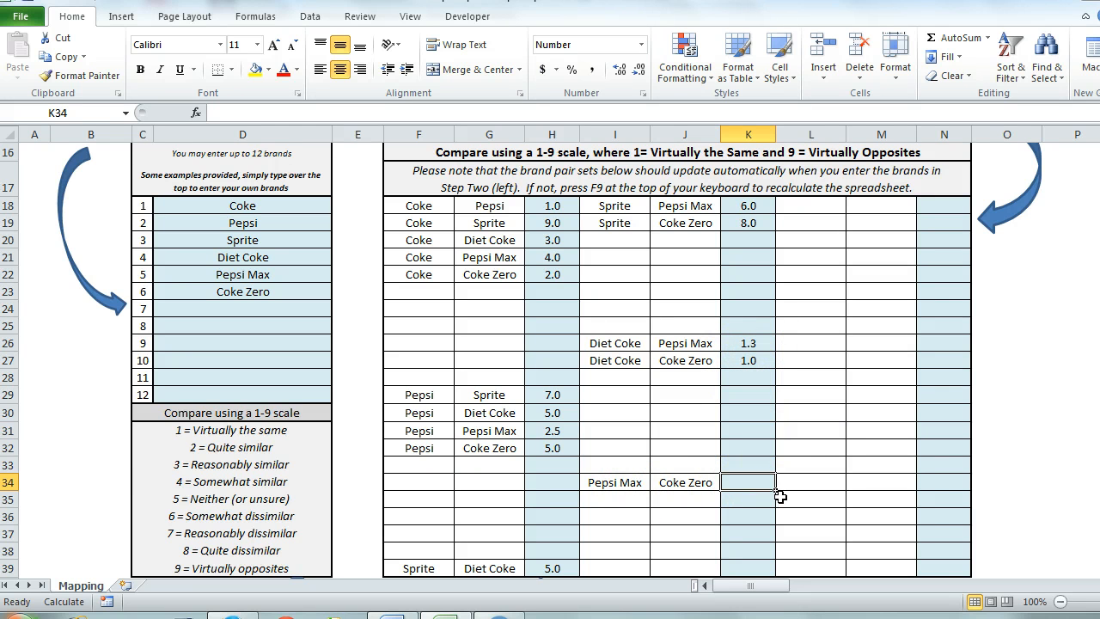
text(1)
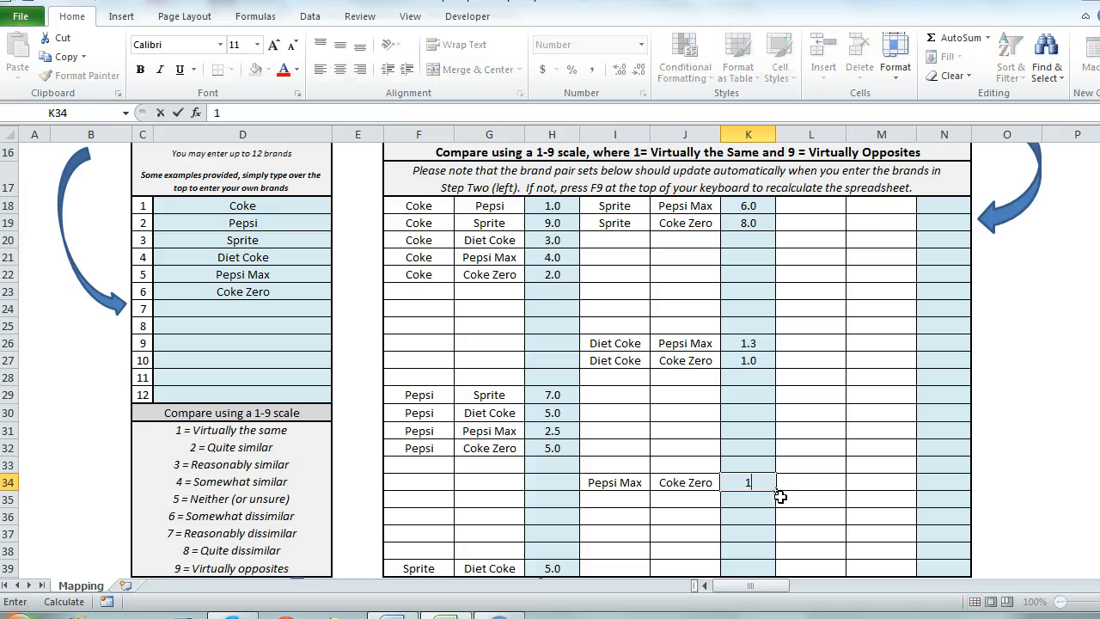
text(.5)
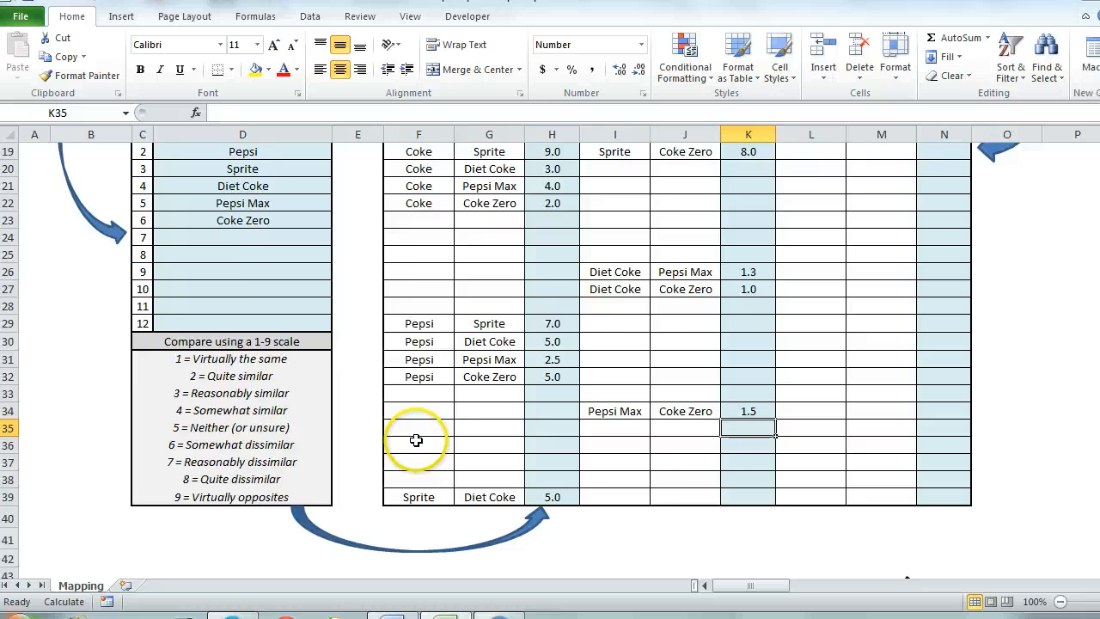
scroll(down, 3)
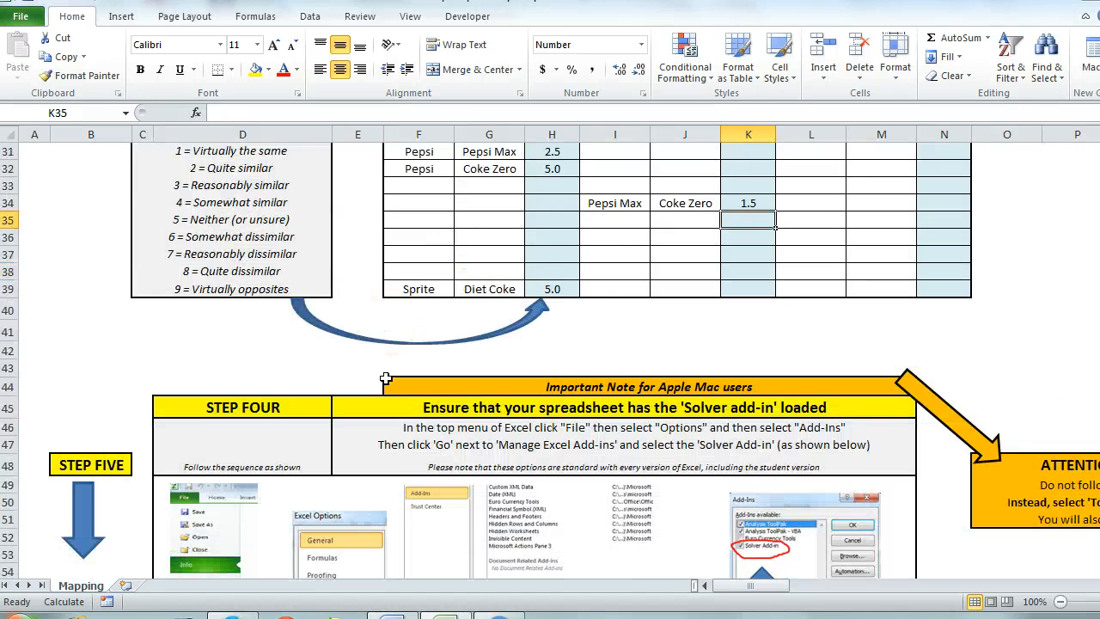
scroll(down, 3)
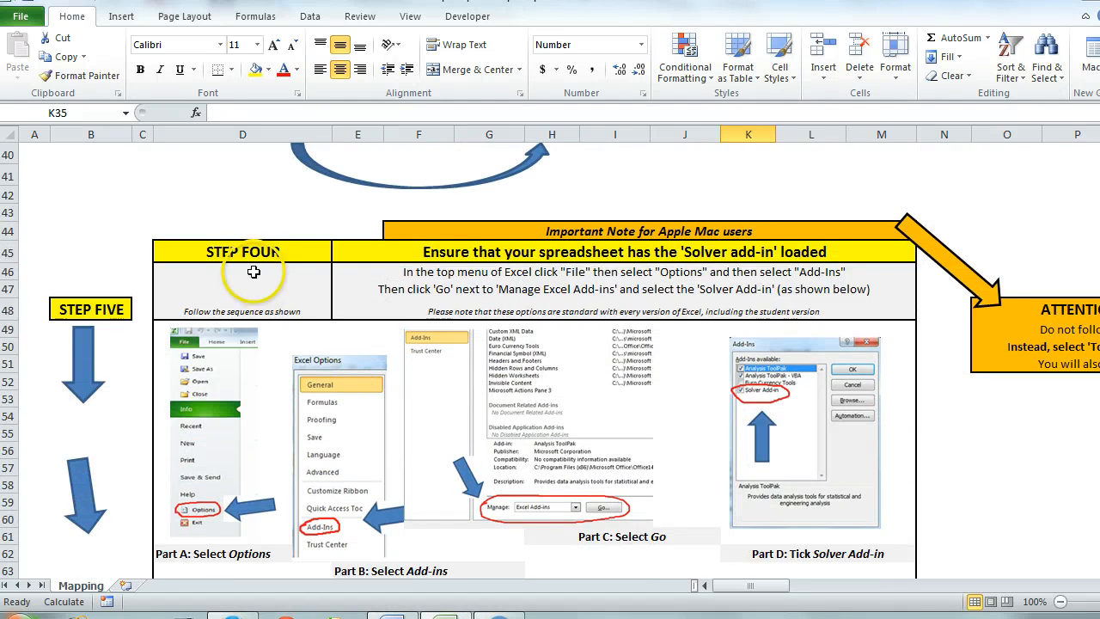
mouse_move(679, 249)
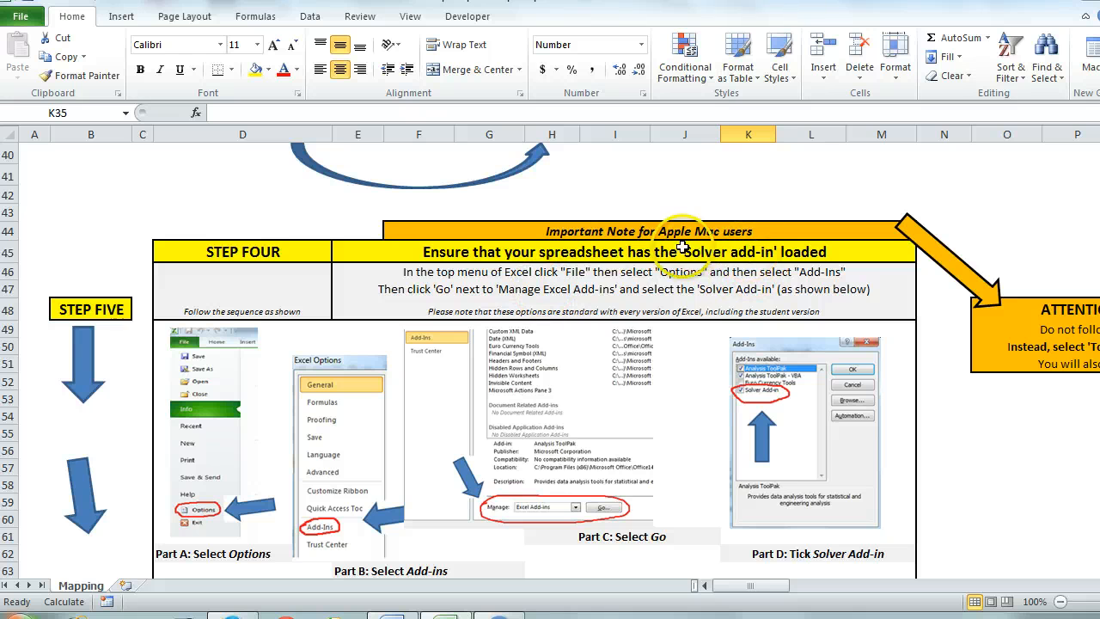
mouse_move(627, 297)
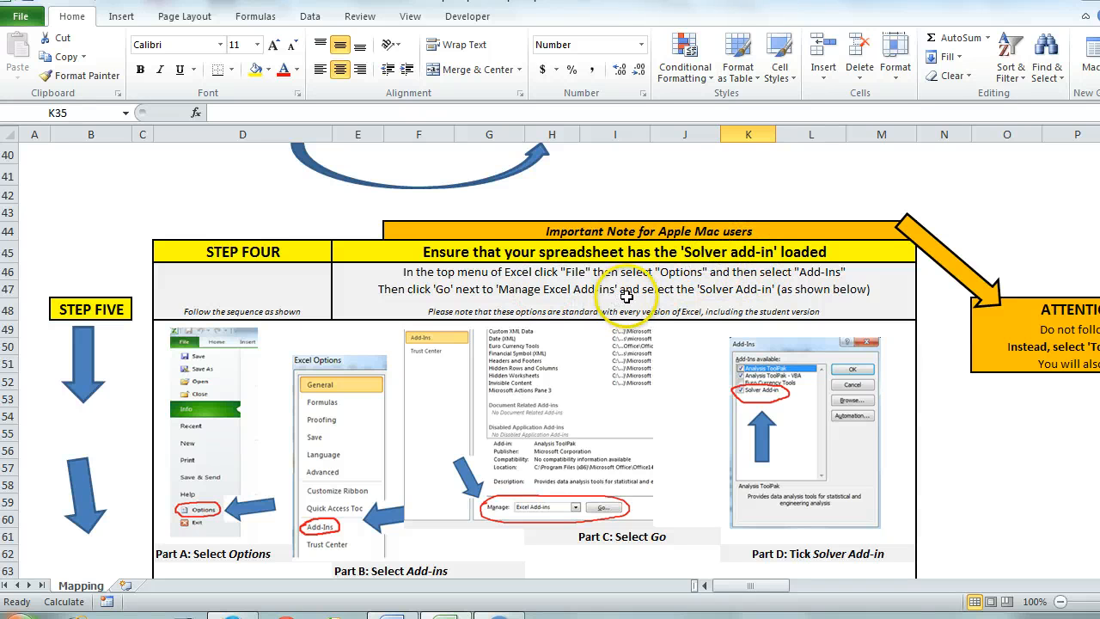
mouse_move(760, 328)
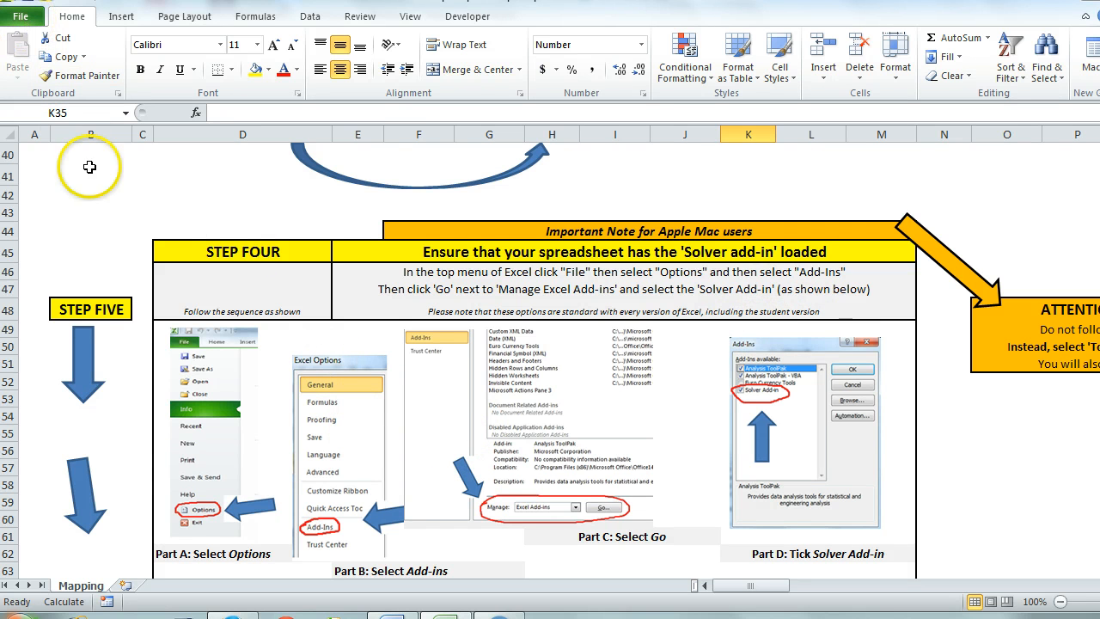
mouse_move(194, 352)
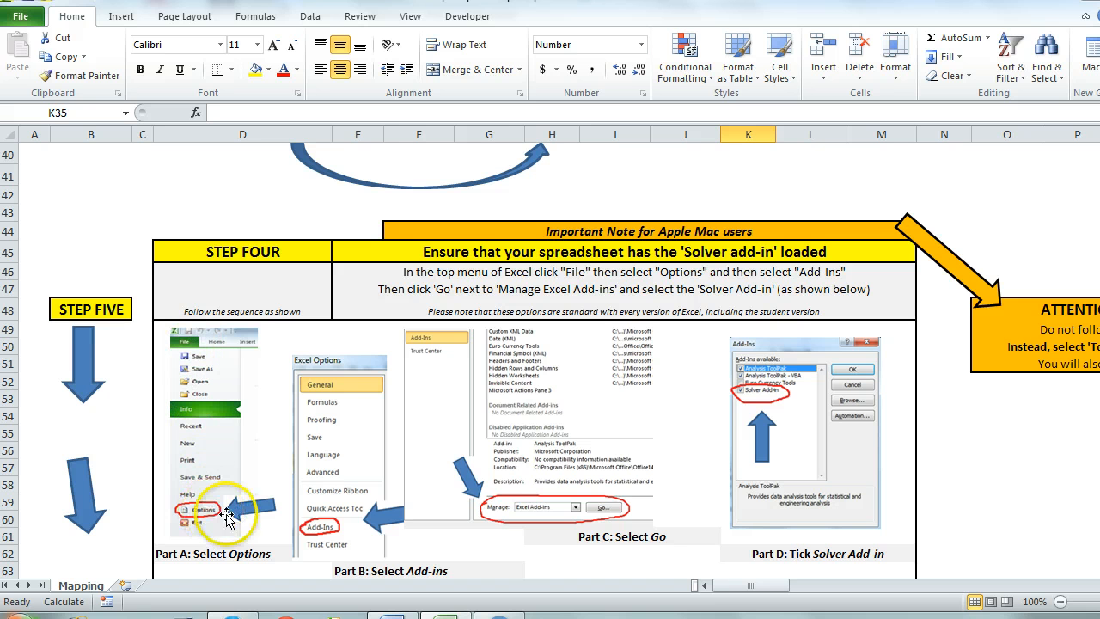
mouse_move(330, 540)
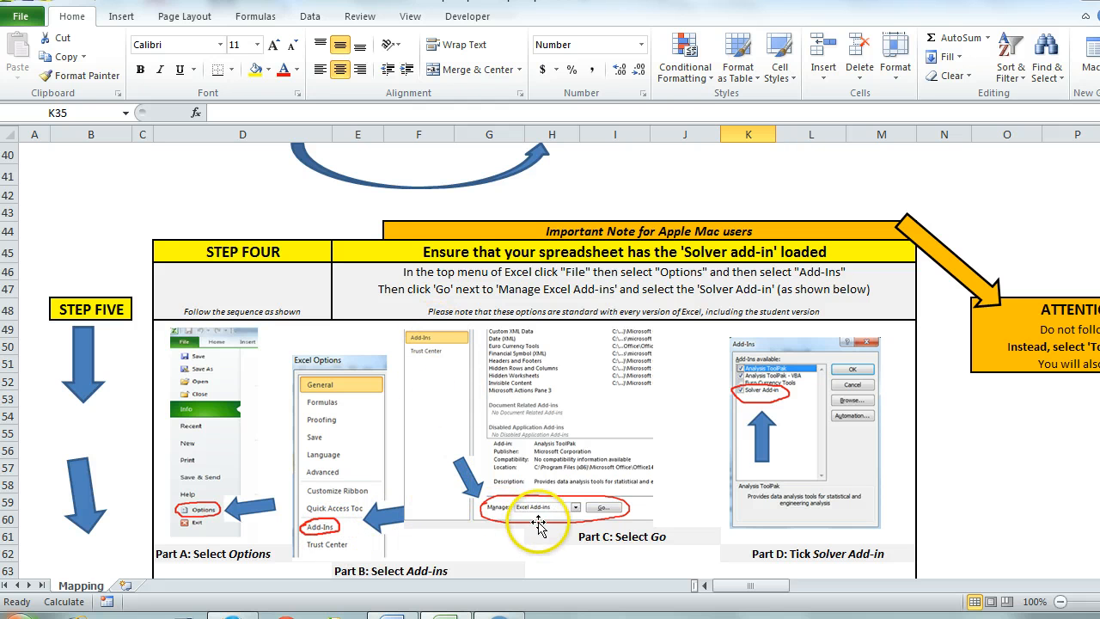
mouse_move(734, 447)
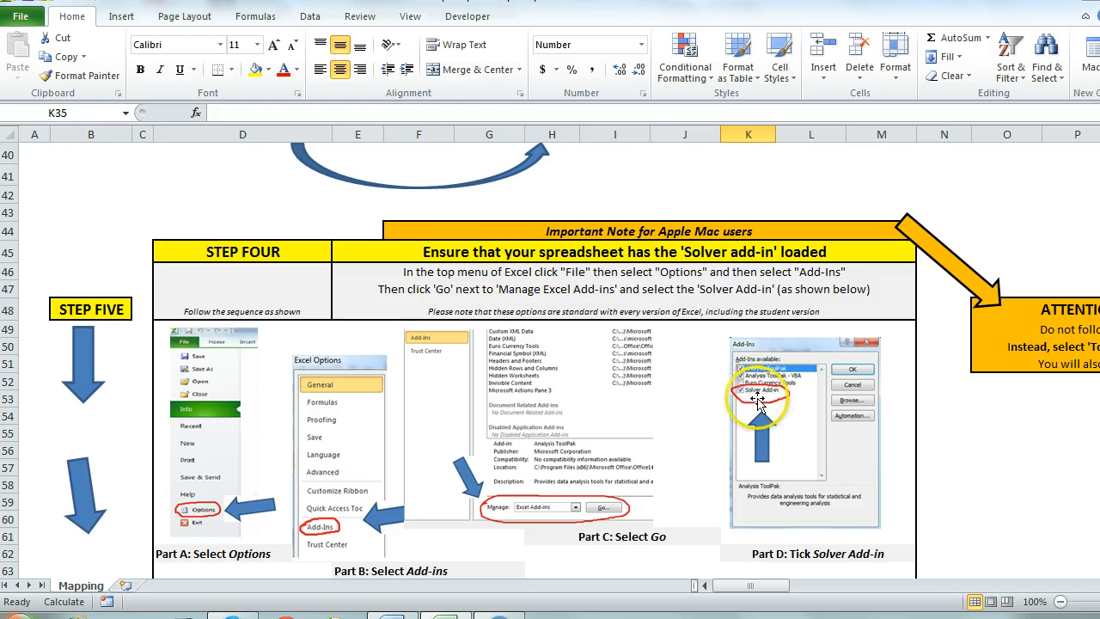
scroll(right, 3)
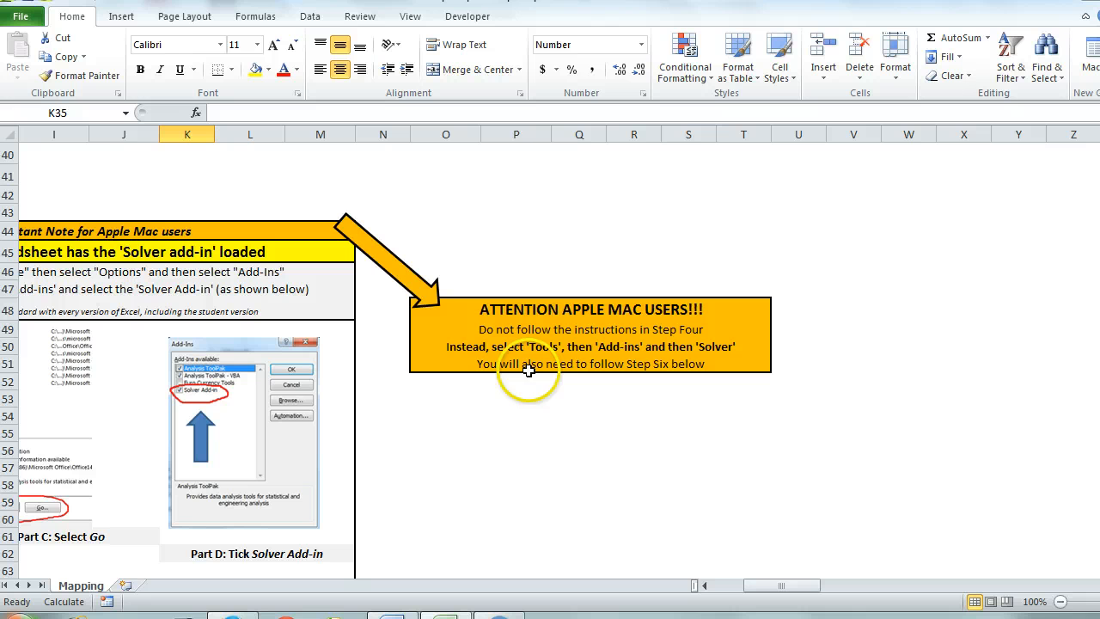
mouse_move(589, 356)
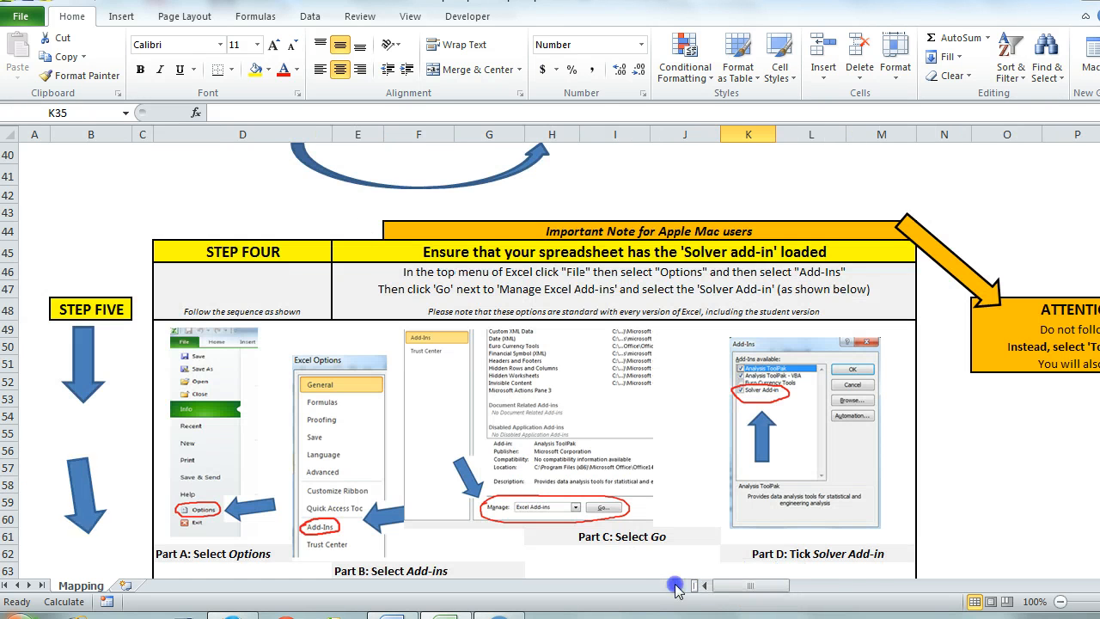
scroll(down, 3)
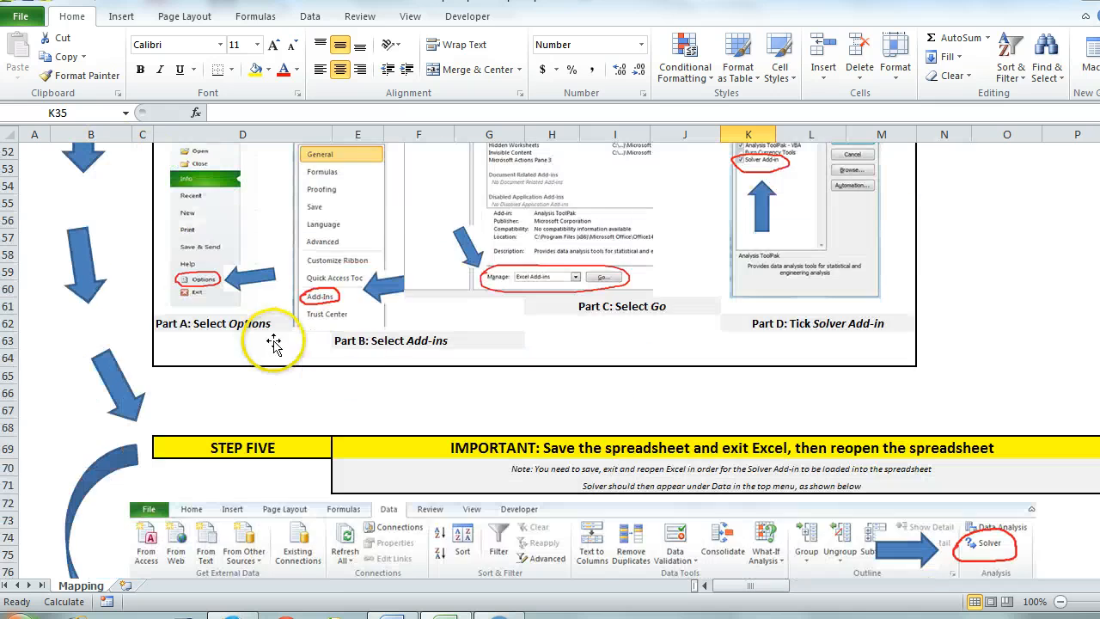
scroll(down, 3)
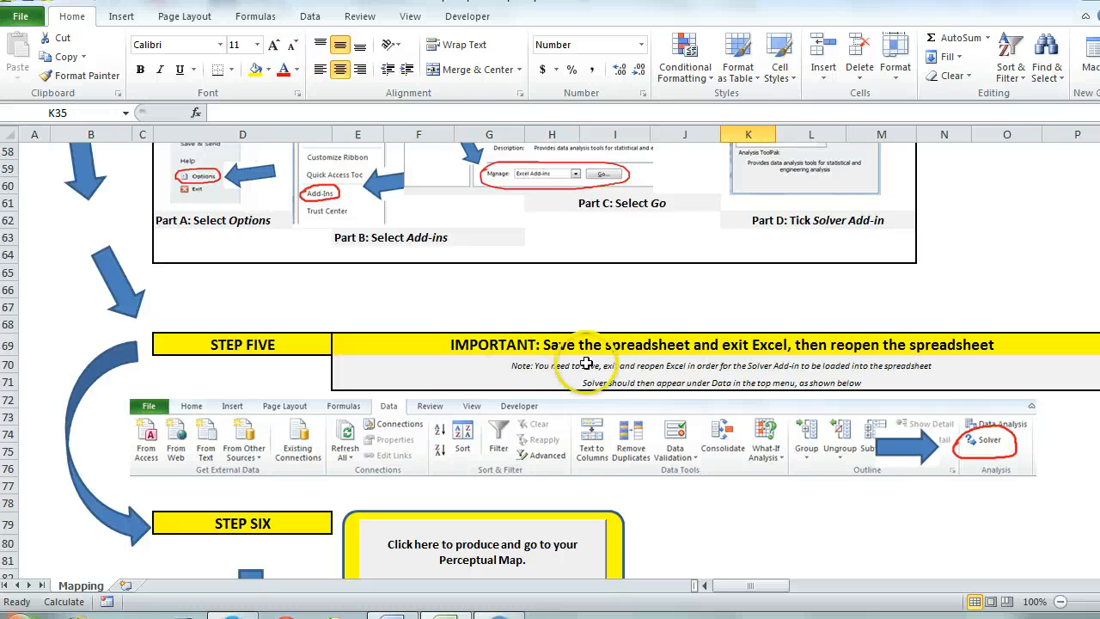
mouse_move(430, 462)
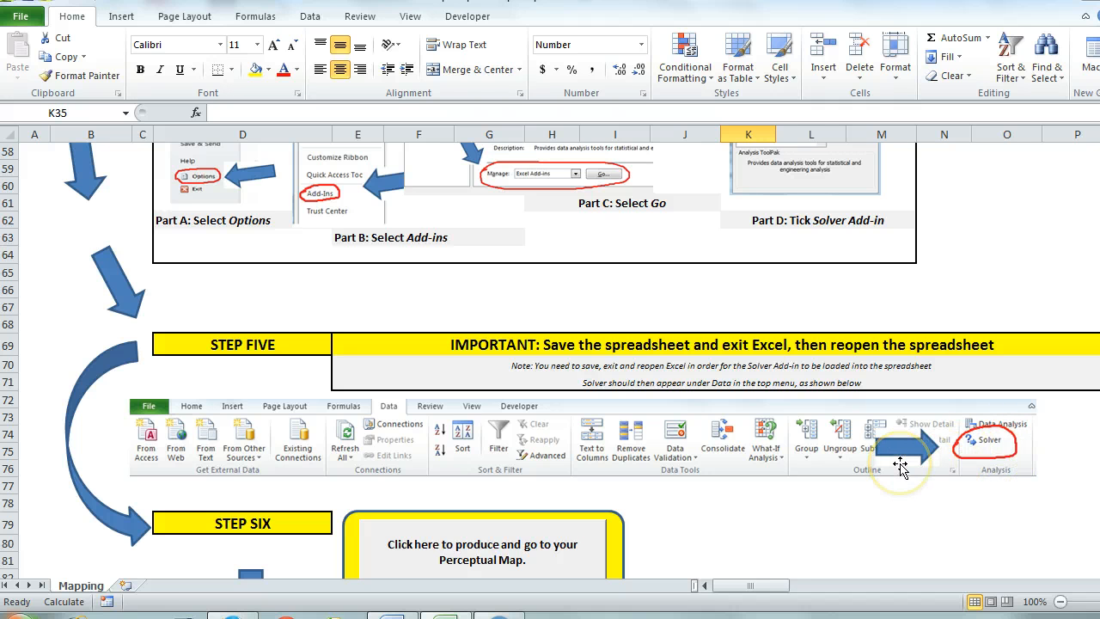
mouse_move(361, 408)
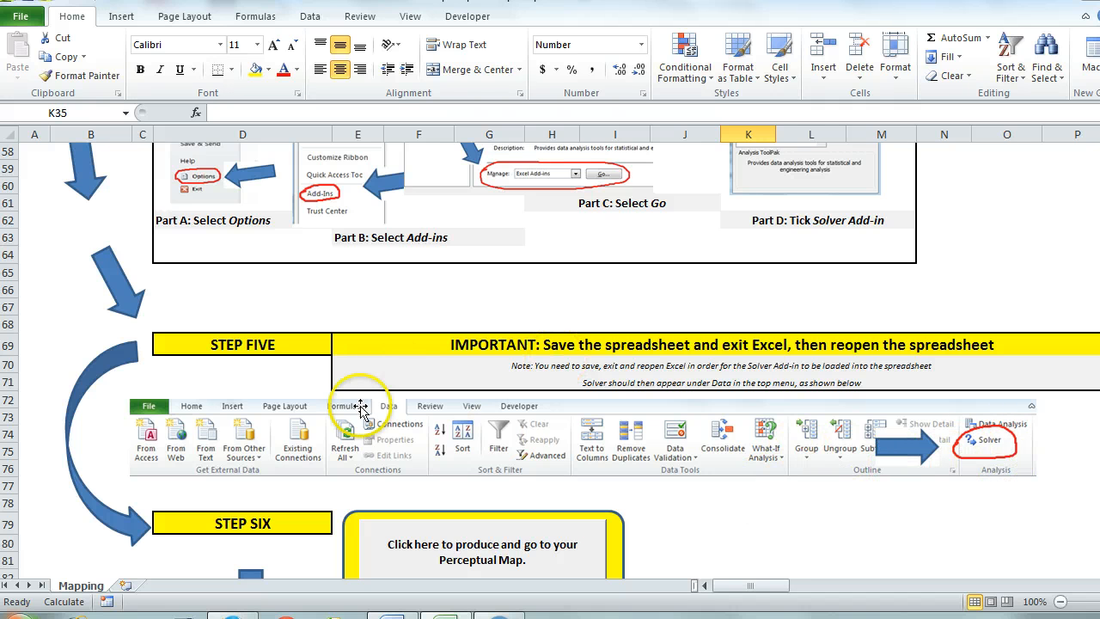
scroll(down, 3)
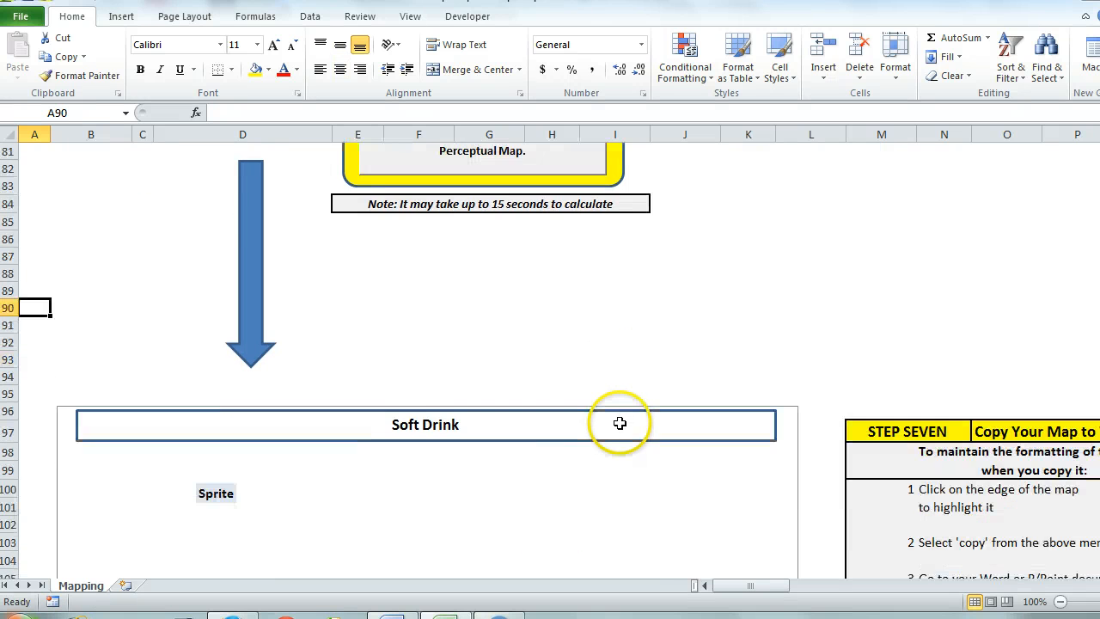
scroll(down, 3)
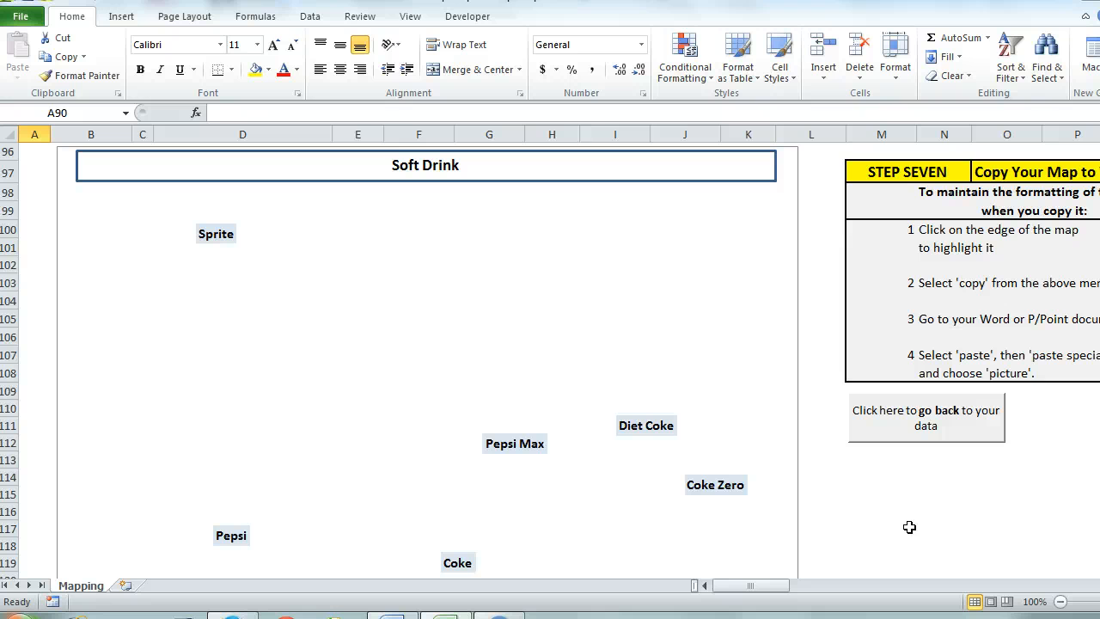
mouse_move(900, 524)
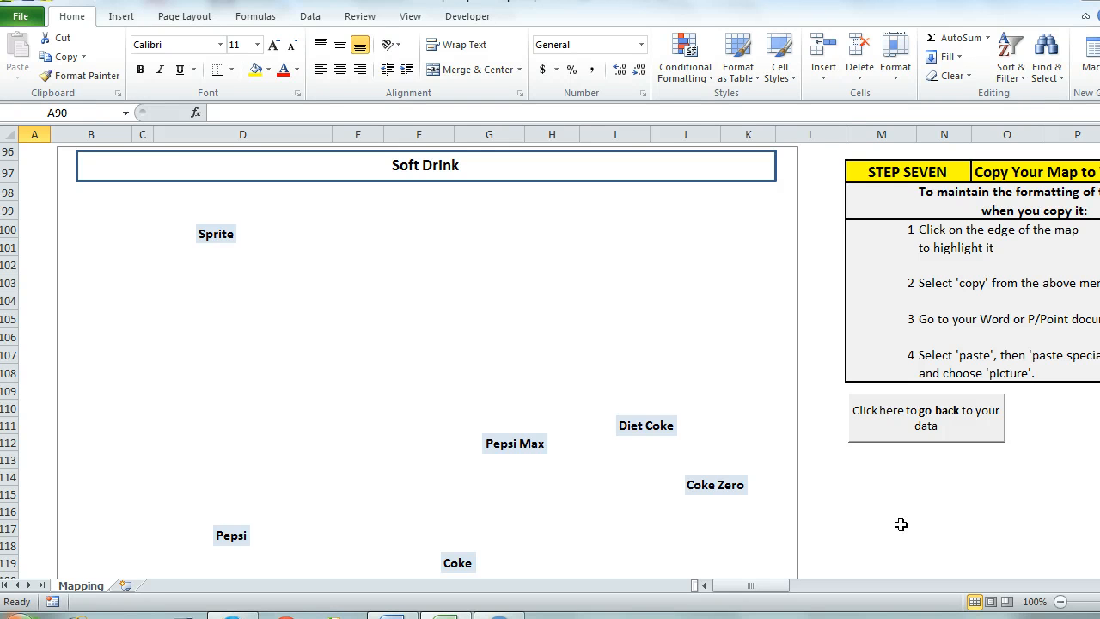
Select the Soft Drink perceptual map chart object by its border
click(901, 458)
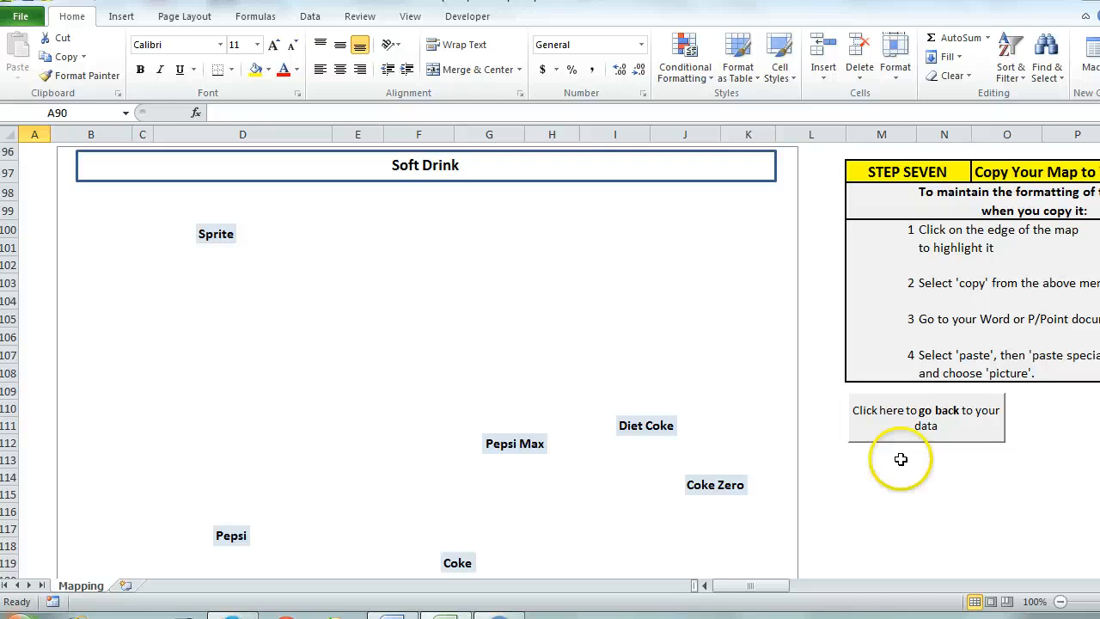
mouse_move(972, 286)
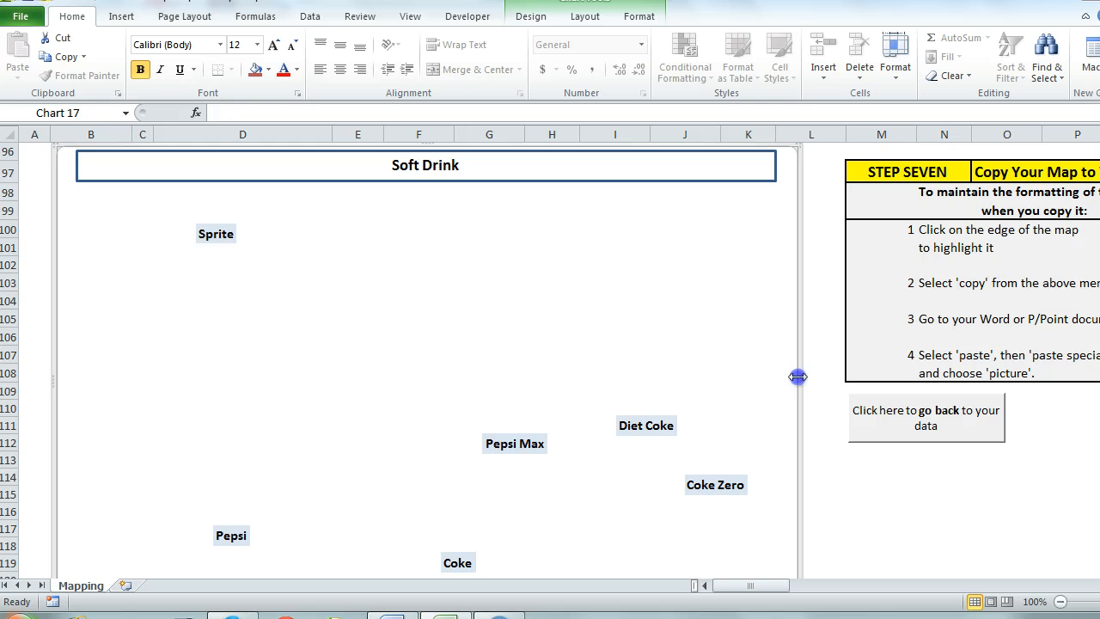
mouse_move(797, 376)
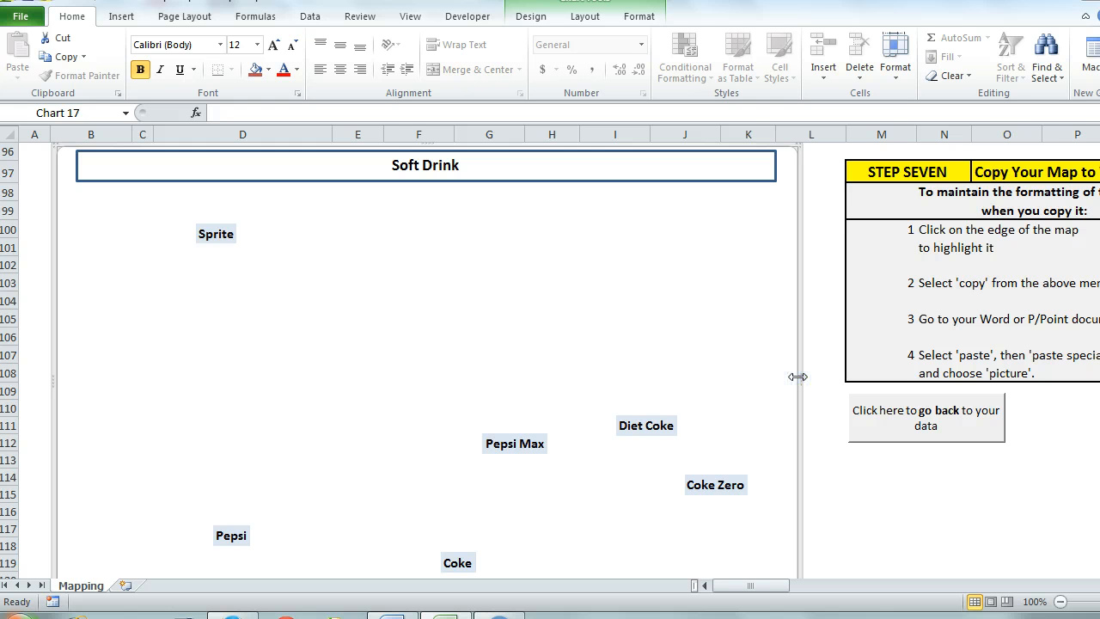